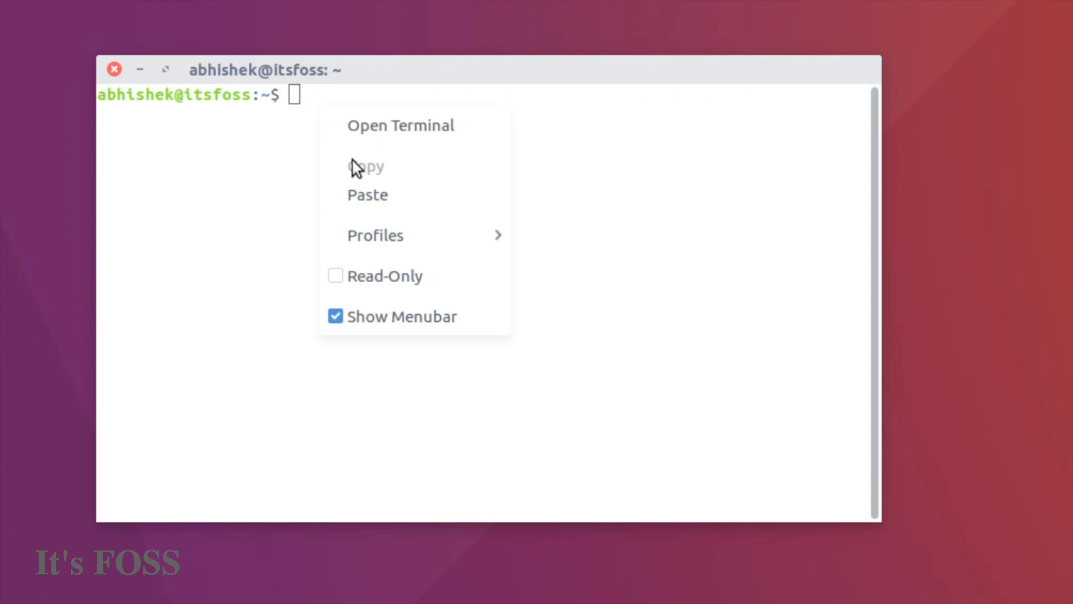
# - Add the Spotify 'stable non-free' repository to /etc/apt/sources.list.d/spotify.list using sudo
pyautogui.click(366, 195)
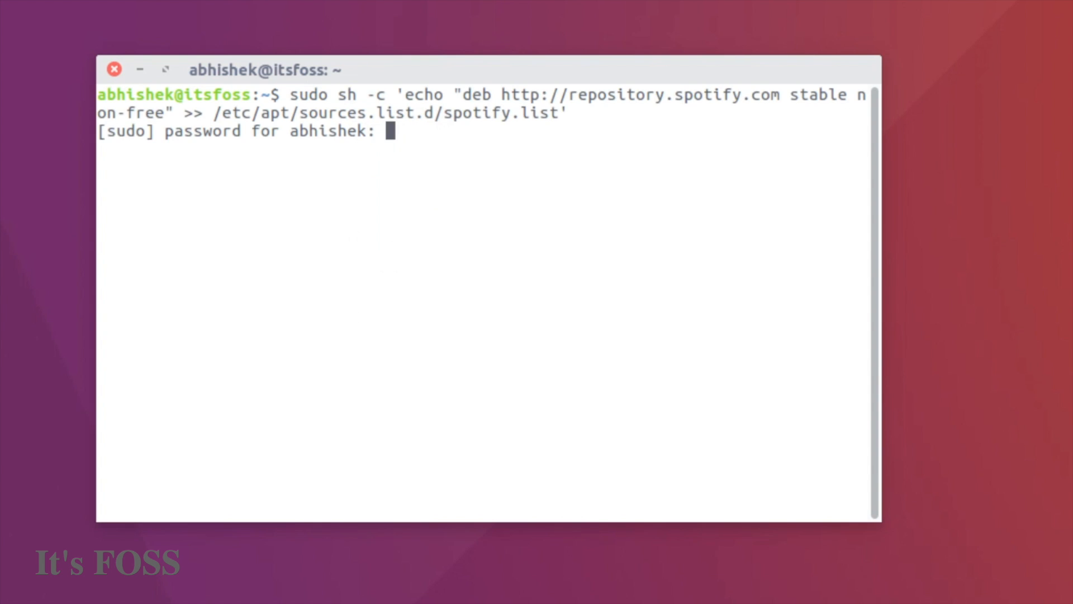
pyautogui.press('Return')
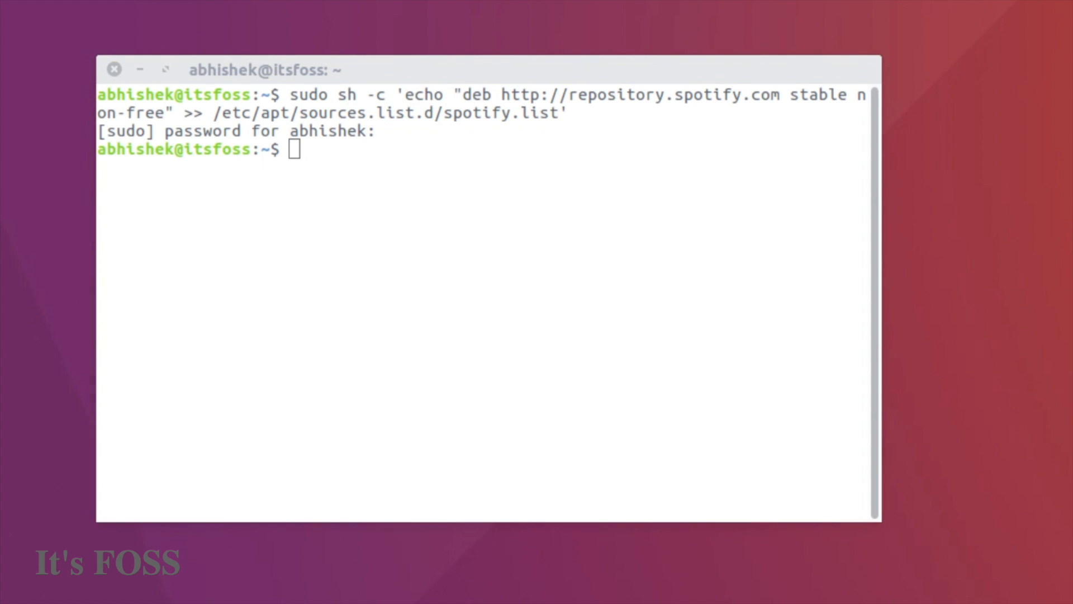
pyautogui.moveTo(364, 189)
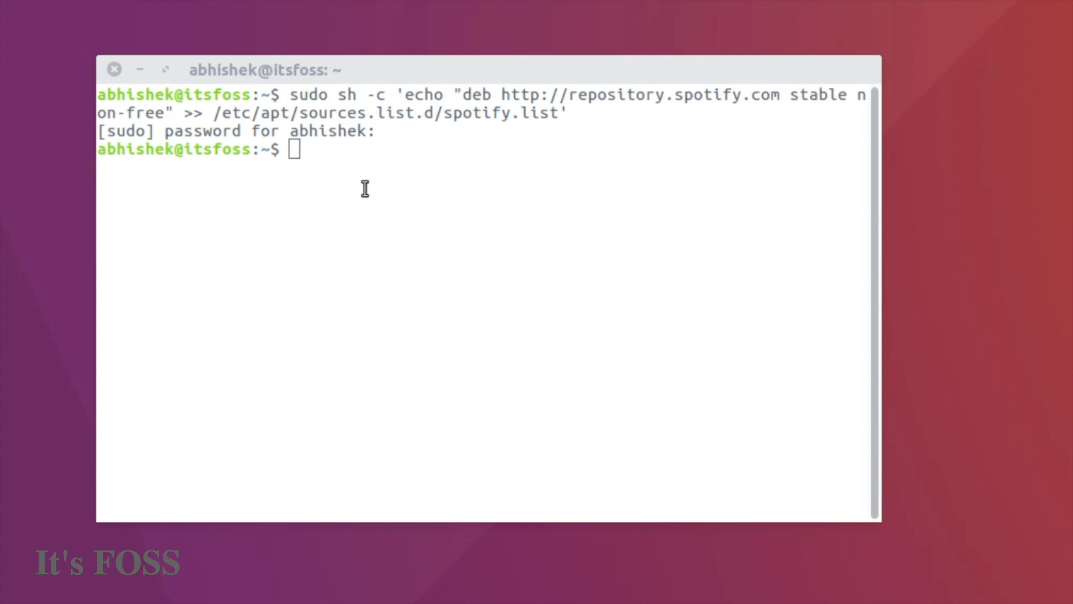
# - Import Spotify key BBEBDCB318AD50EC6865090 from keyserver.ubuntu.com, then run sudo apt update
pyautogui.write('sudo apt-key adv --keyserver keyserver.ubuntu.com --recv-keys BBEBDCB318AD50EC6865090613B00F1FD2C19886')
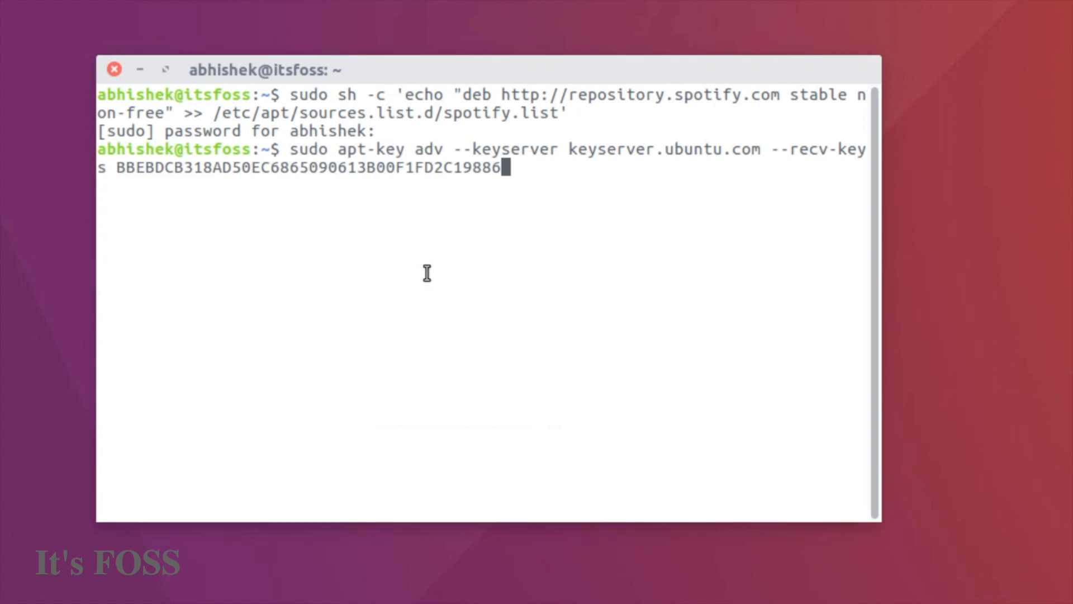
pyautogui.press('Return')
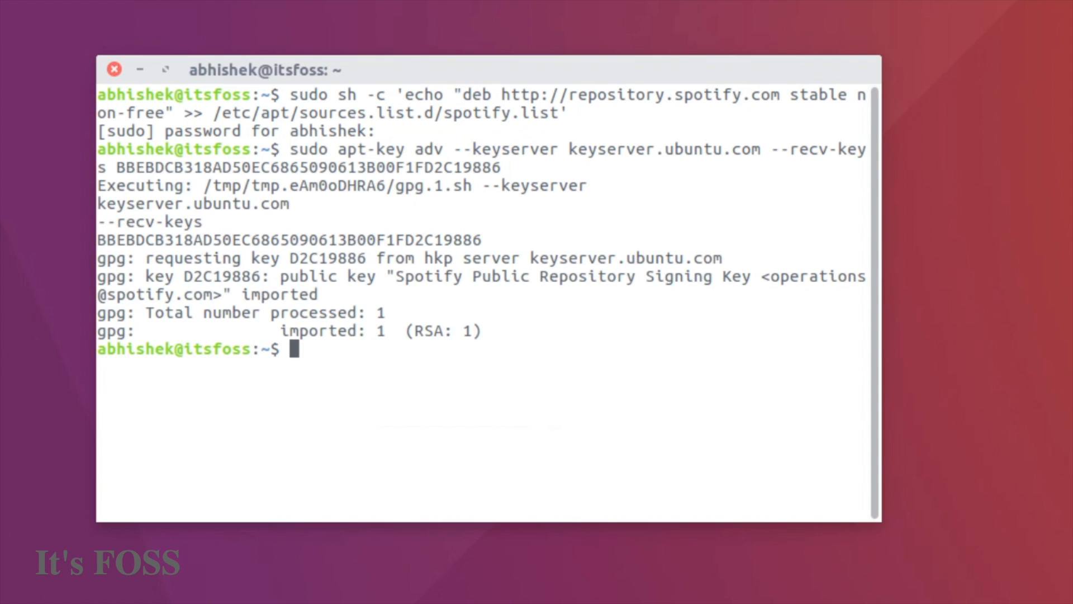
pyautogui.write('su')
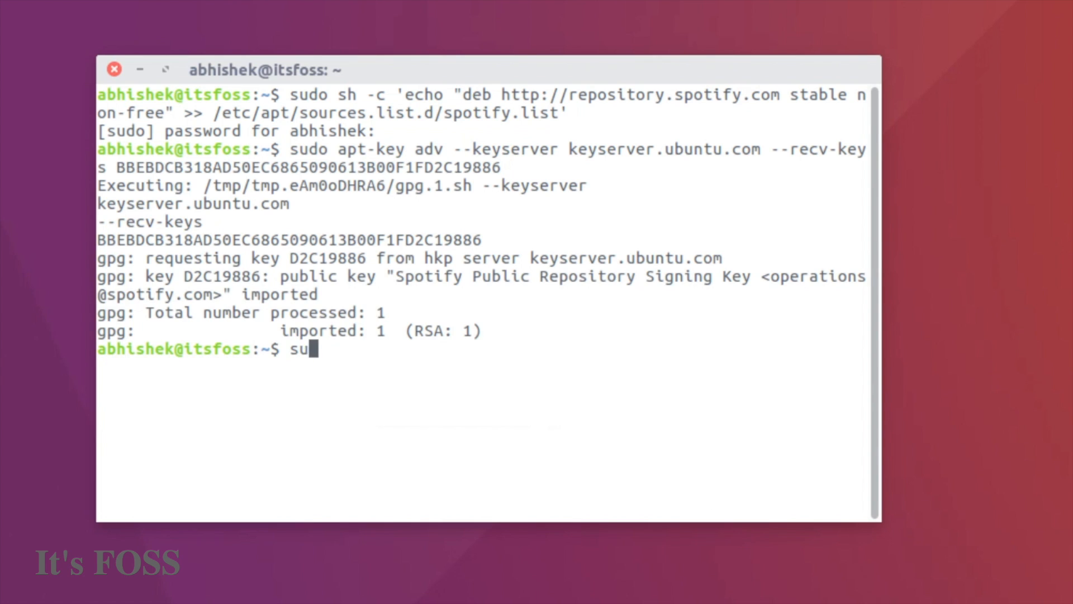
pyautogui.write('do apt')
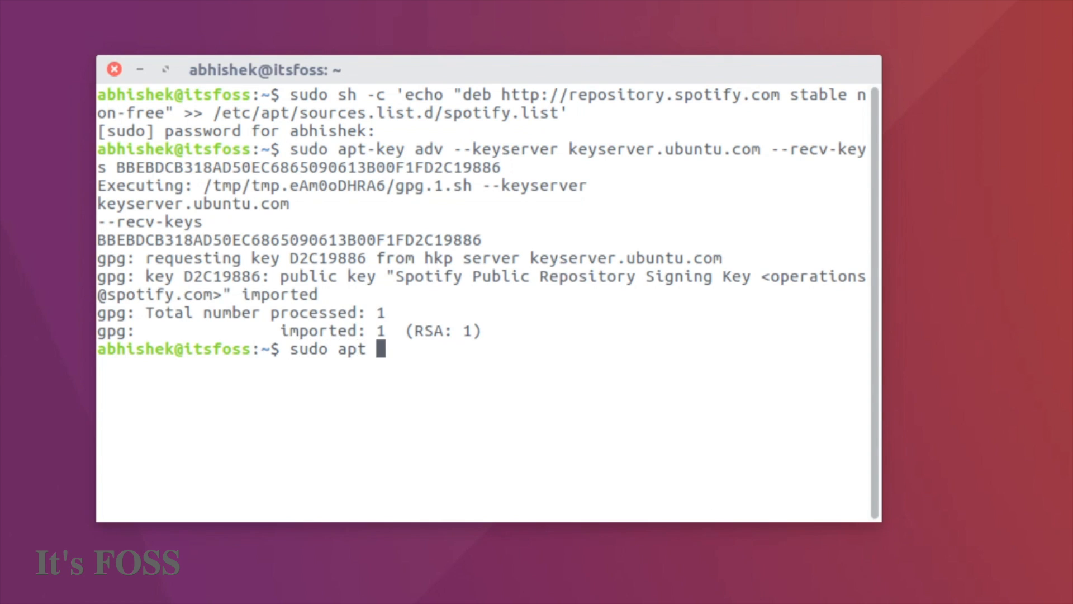
pyautogui.write('update')
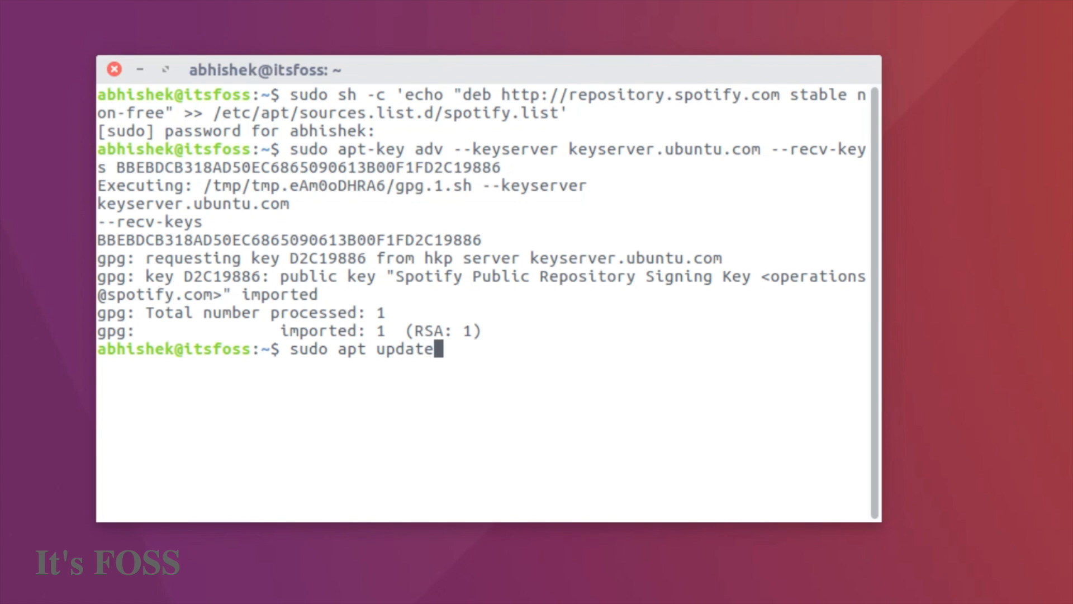
pyautogui.press('Return')
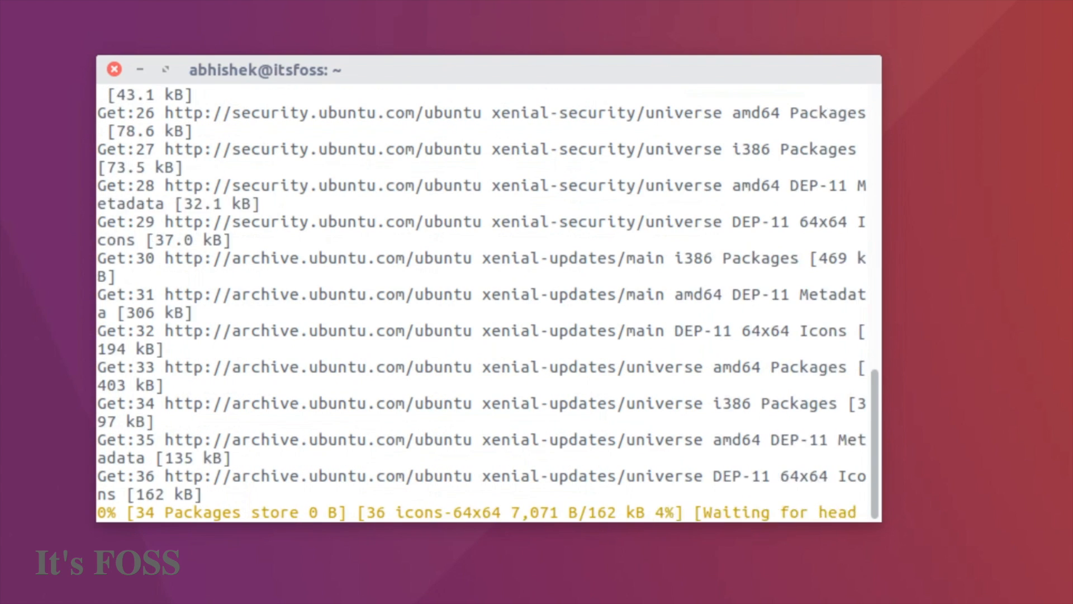
pyautogui.scroll(-3)
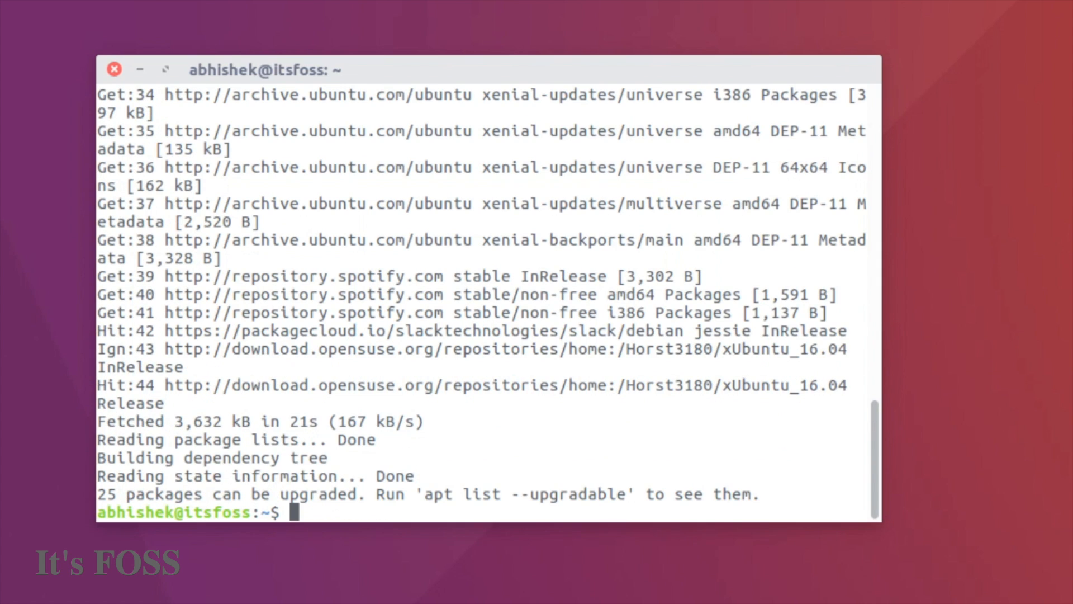
# - Run 'sudo apt install spotify-client' to install the Spotify client package
pyautogui.write('sudo a')
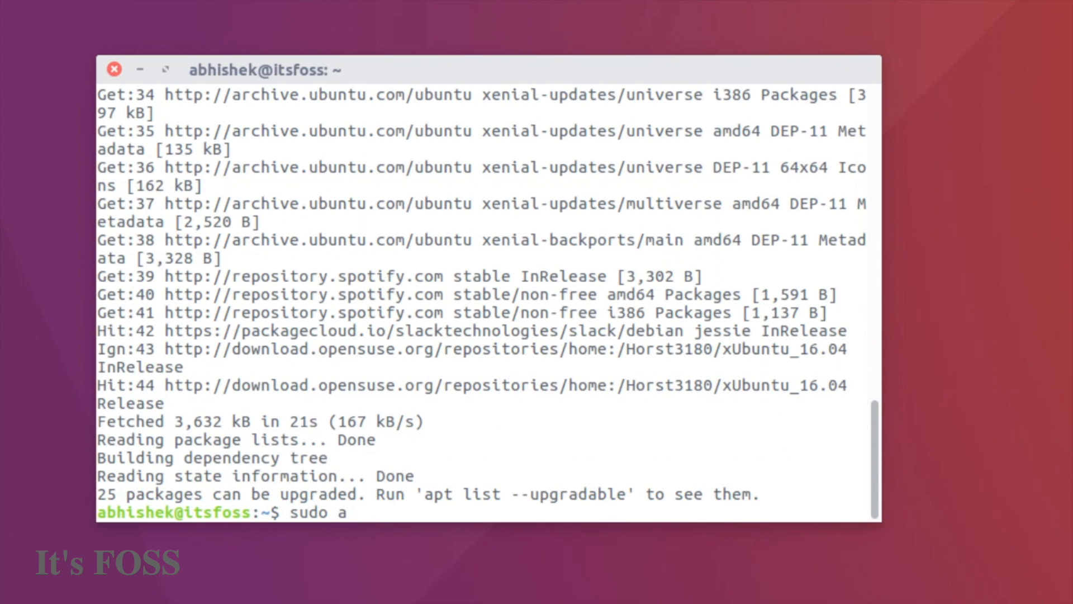
pyautogui.write('pt install')
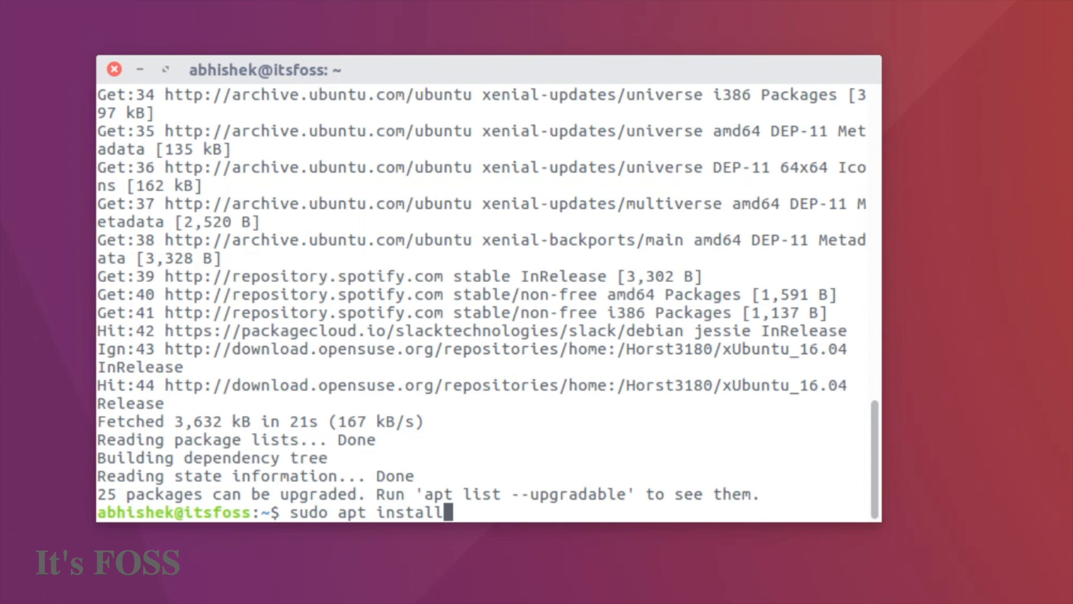
pyautogui.write('spotify')
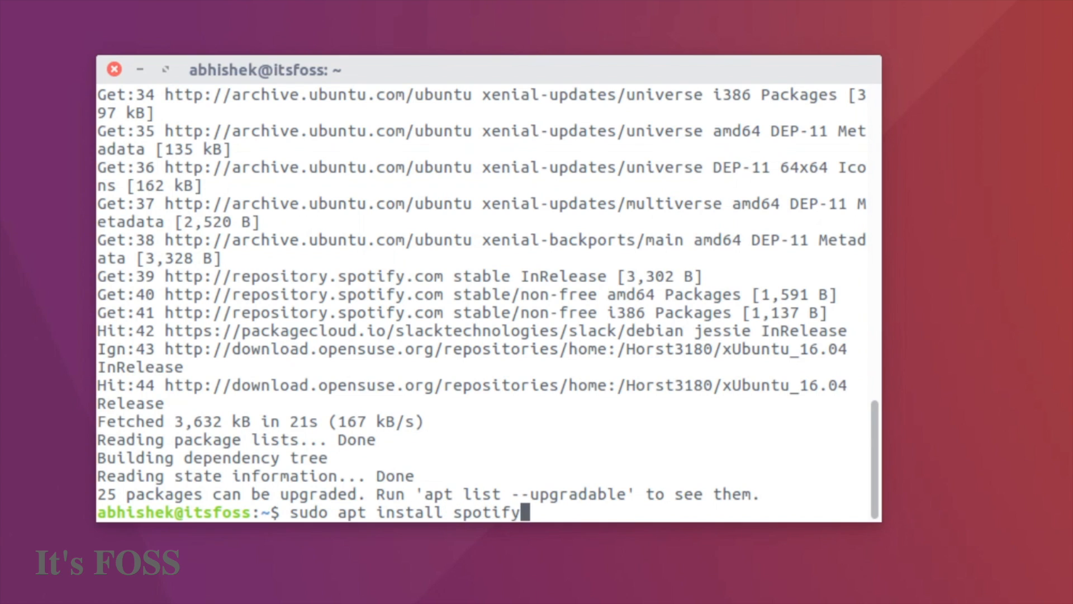
pyautogui.write('-client')
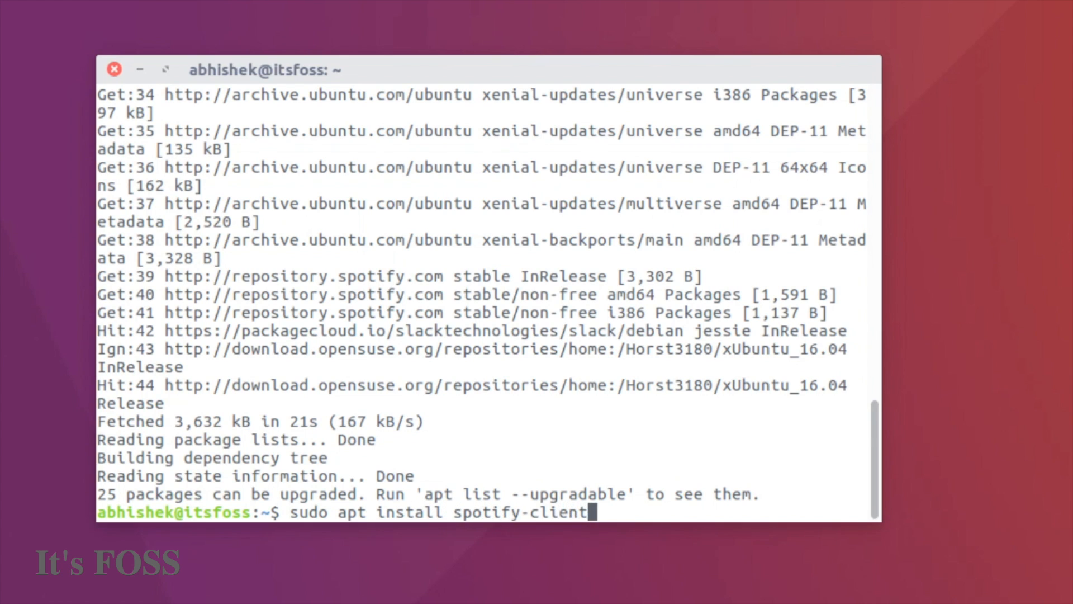
pyautogui.press('Return')
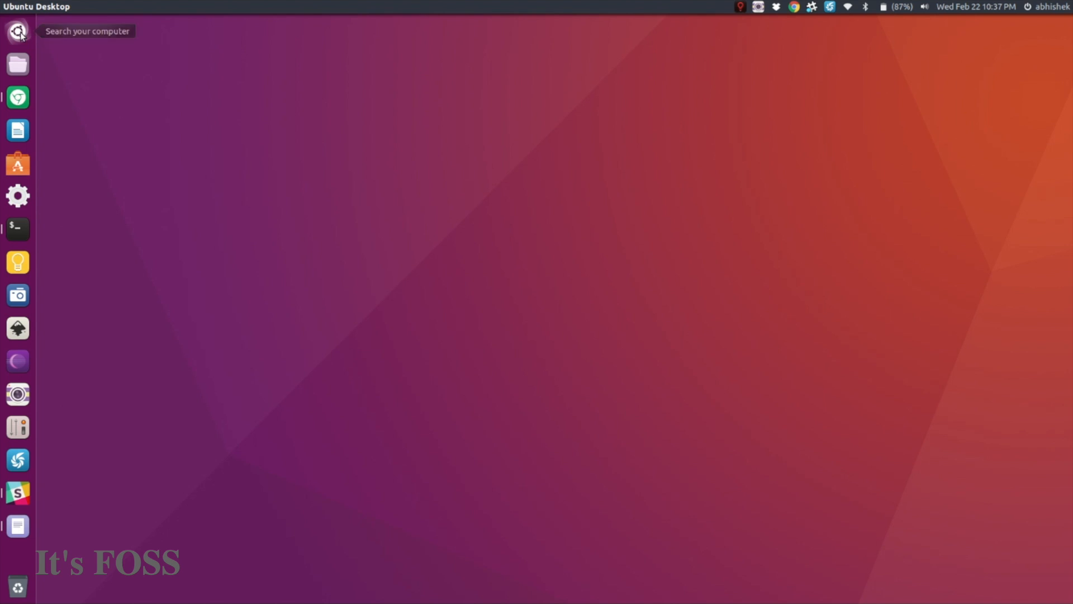
# - Search the Dash for Spotify, launch it, and submit the account sign-in details
pyautogui.write('spo')
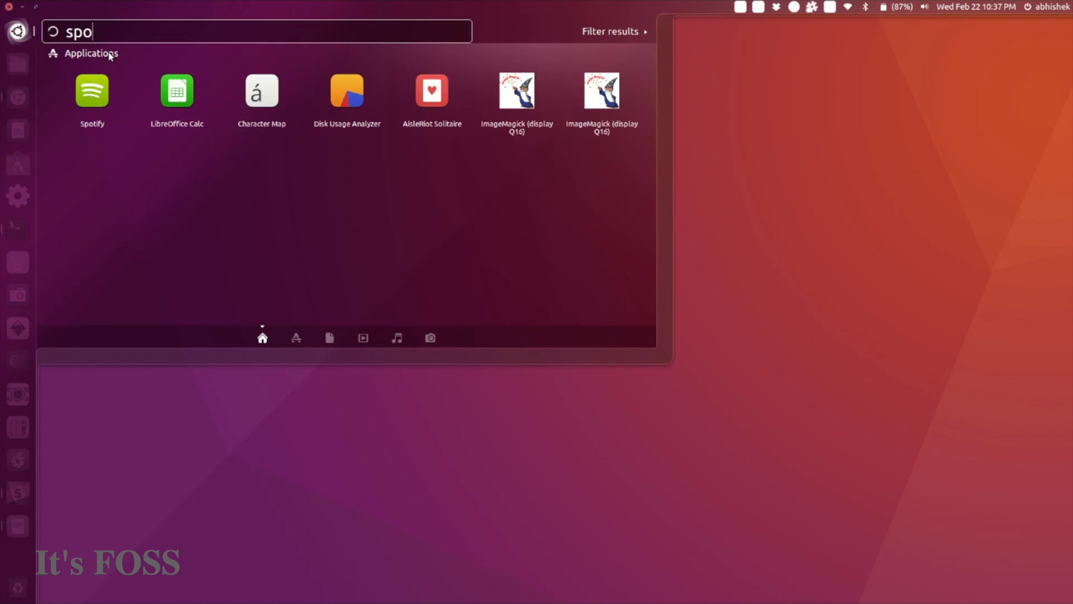
pyautogui.write('i')
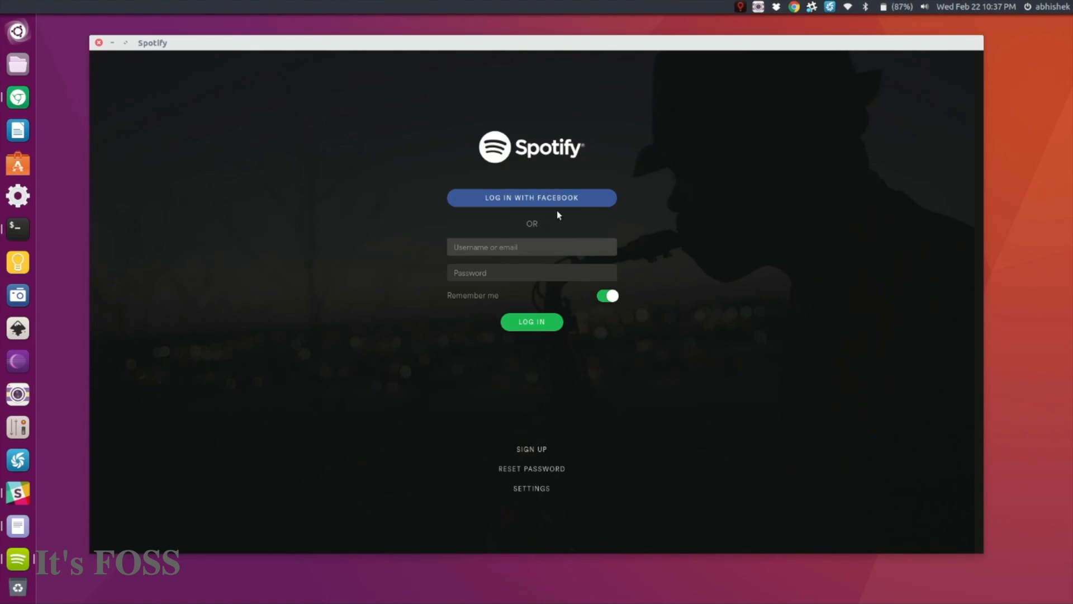
pyautogui.moveTo(532, 197)
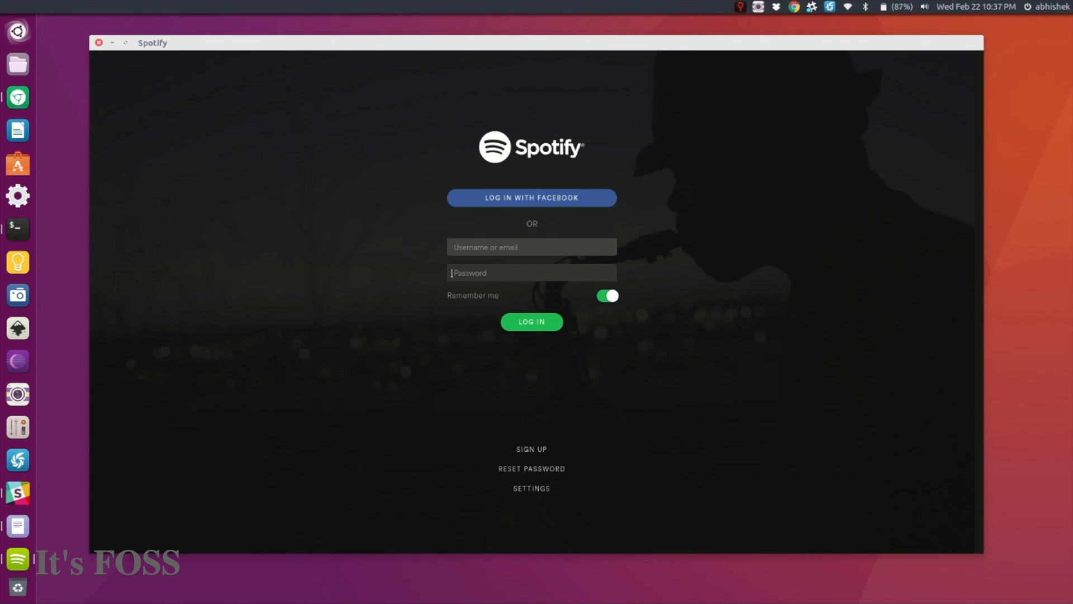
pyautogui.click(531, 322)
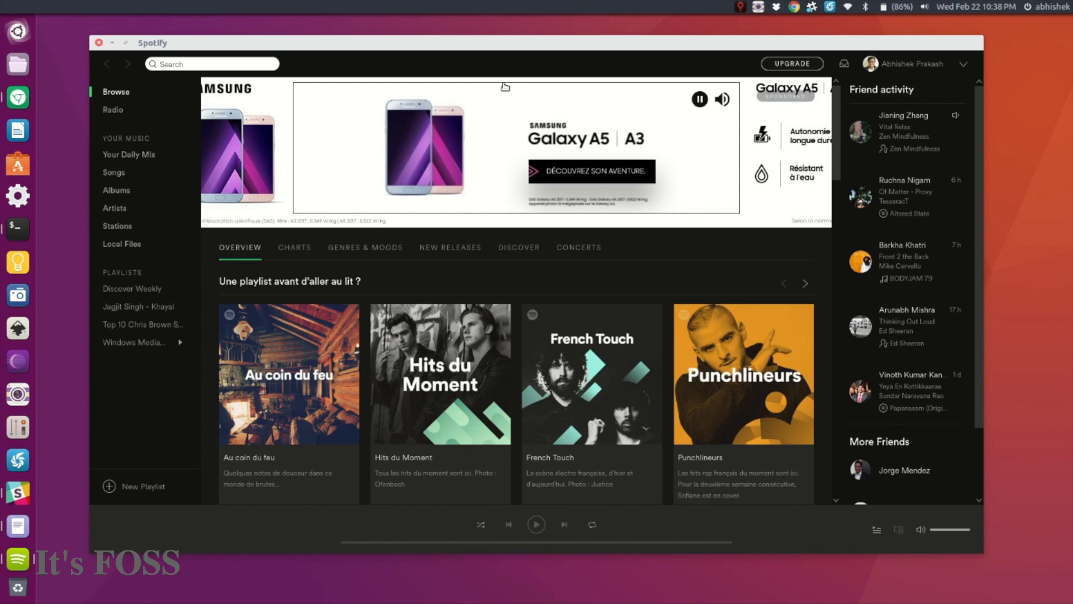
# - Play the Hits du Moment playlist, starting Ofenbach's Be Mine, then hide the Spotify window
pyautogui.scroll(-3)
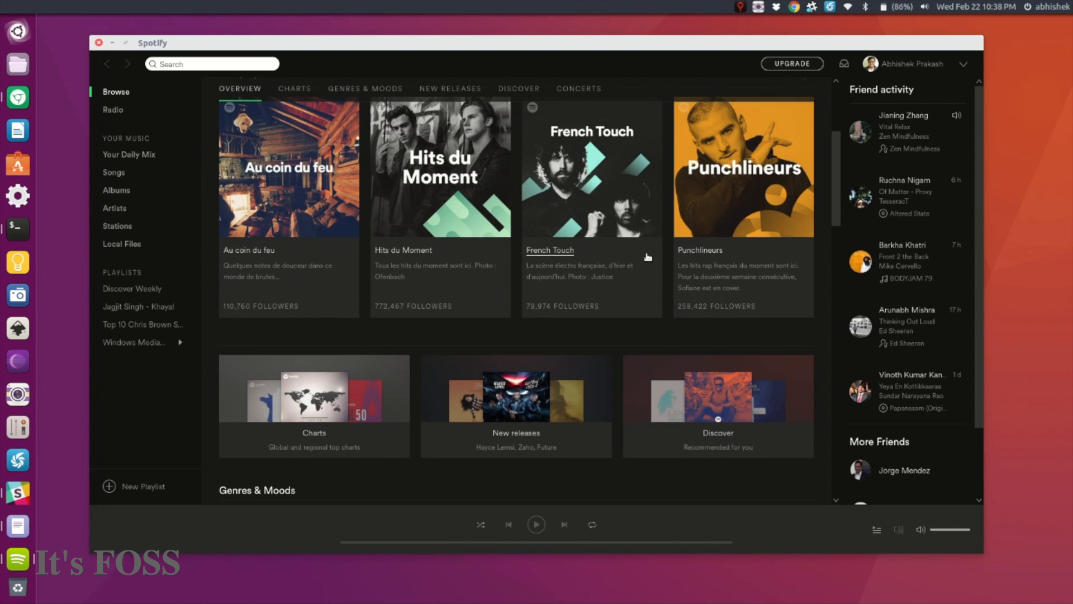
pyautogui.scroll(-3)
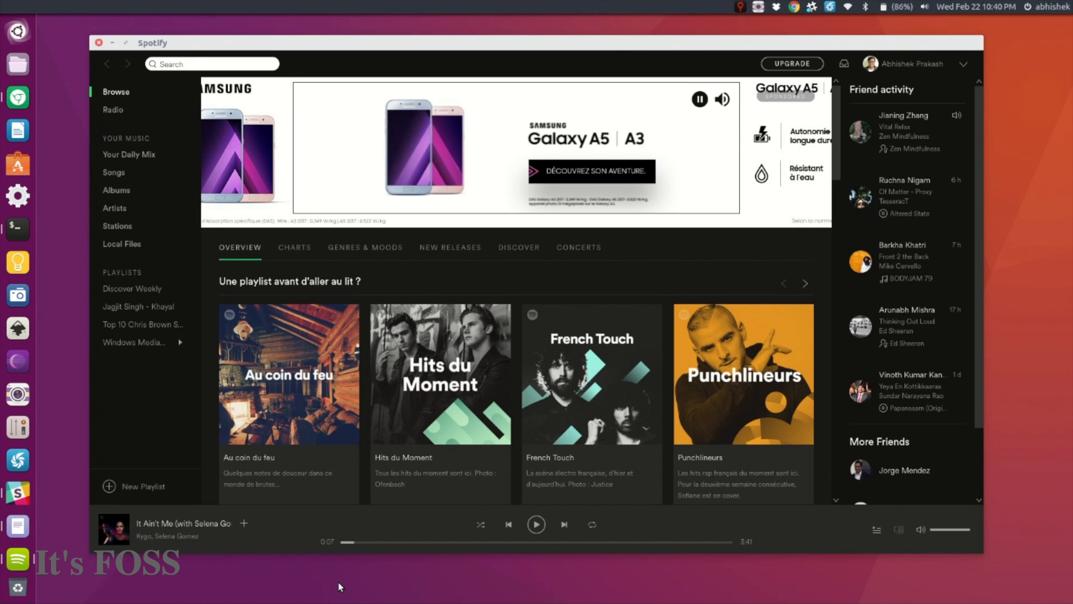
pyautogui.moveTo(440, 374)
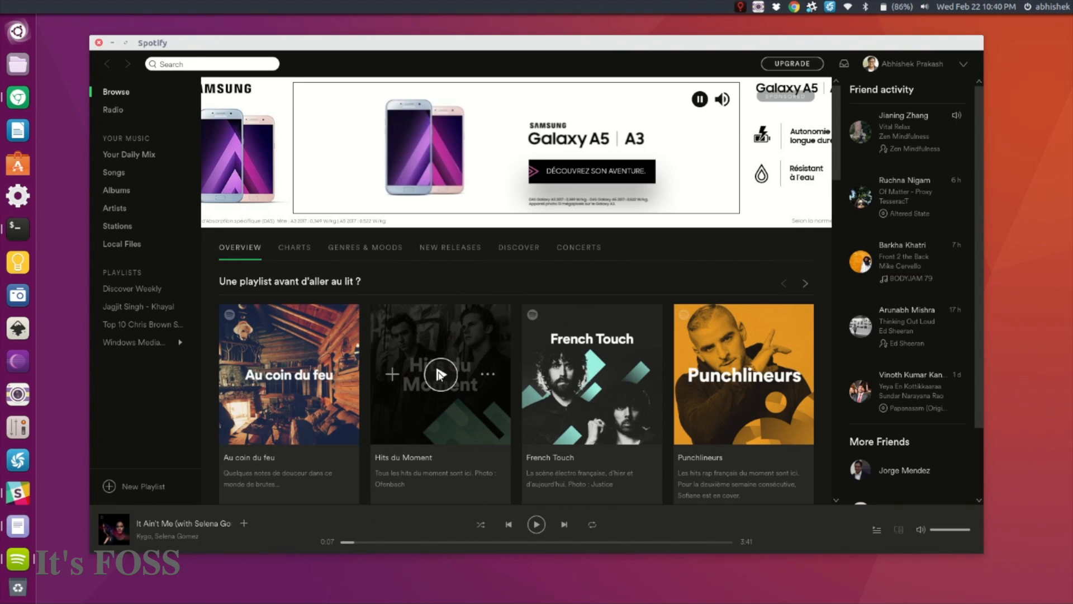
pyautogui.click(439, 374)
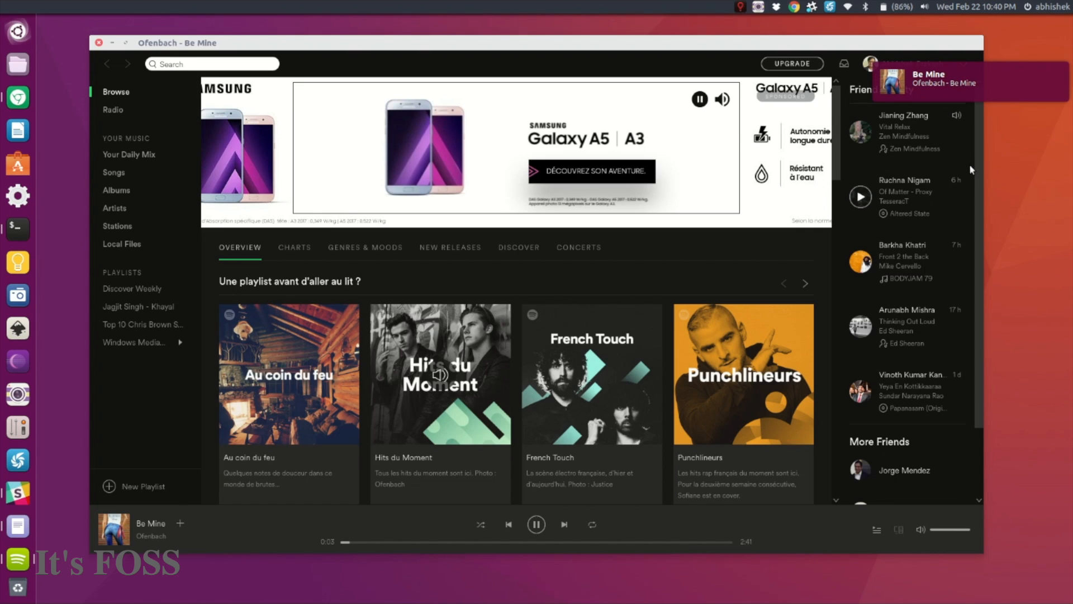
pyautogui.moveTo(900, 11)
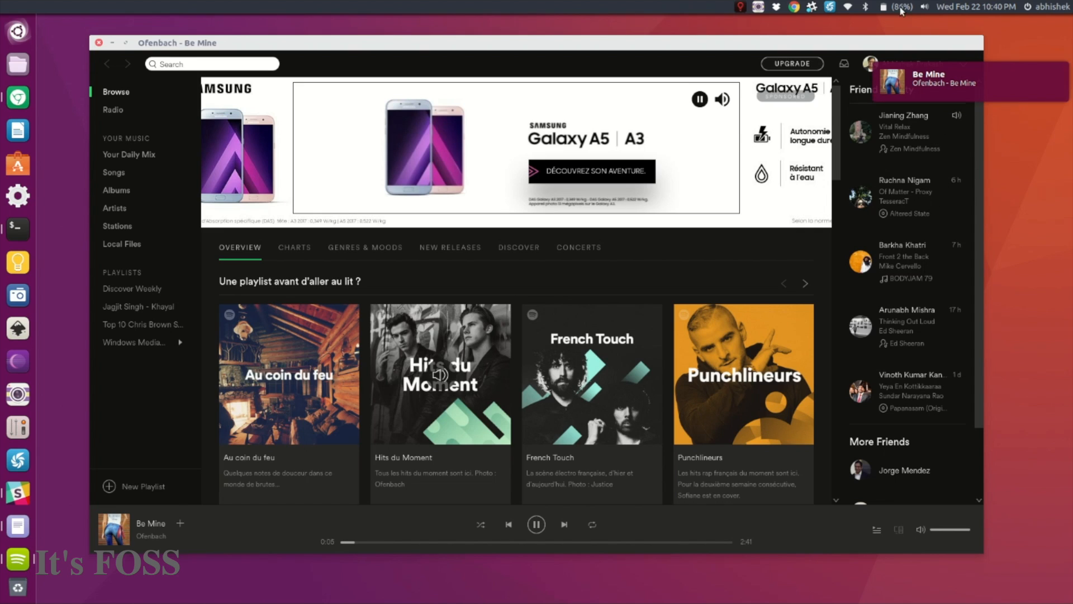
pyautogui.click(924, 7)
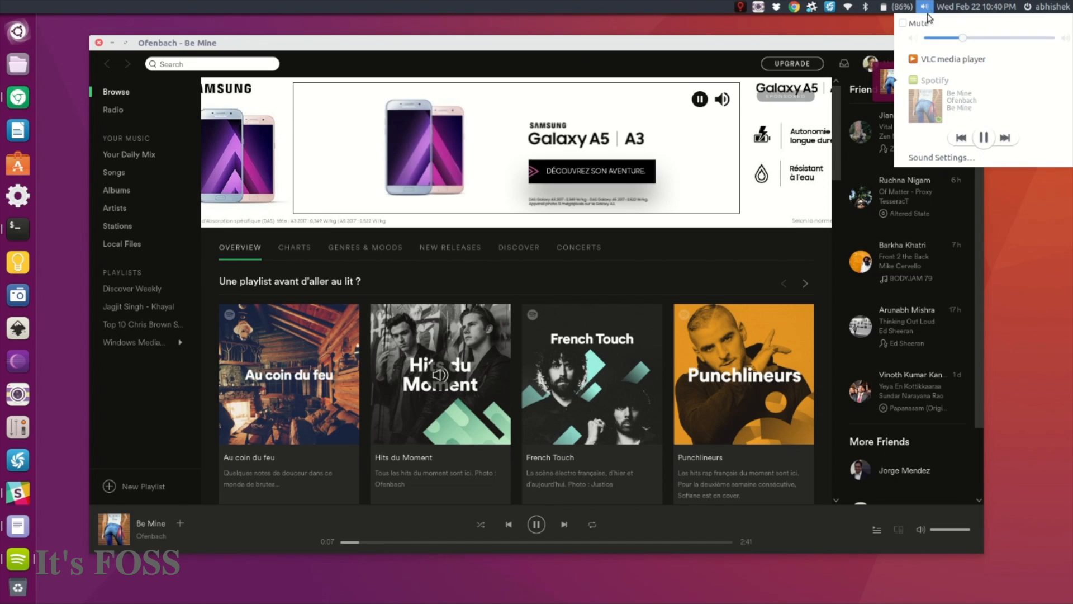
pyautogui.click(626, 47)
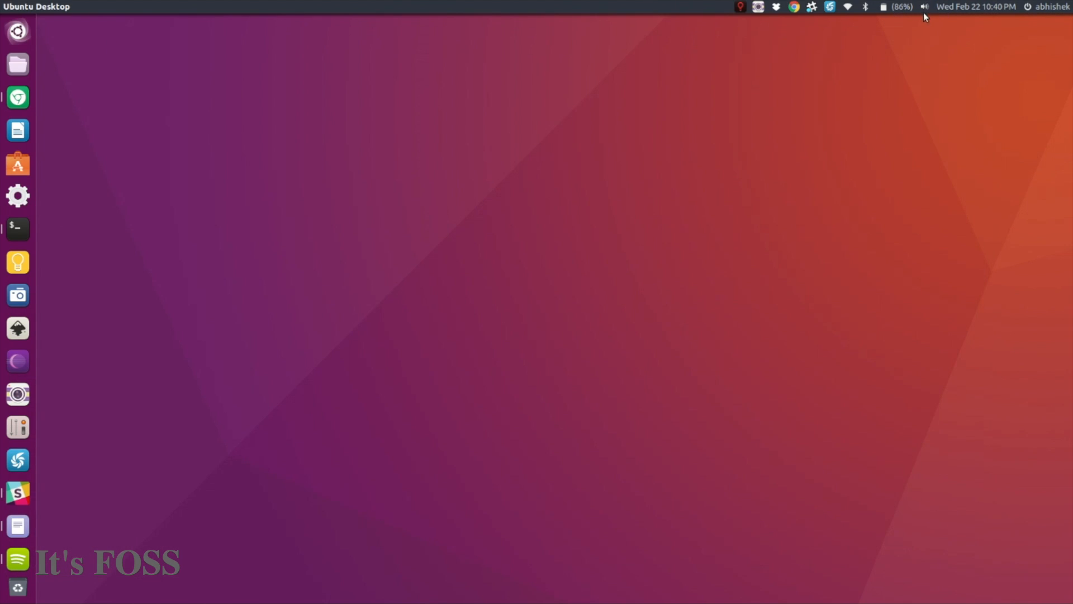
# - Skip forward twice with the sound menu's Next button, then click the launcher at bottom-left
pyautogui.click(924, 6)
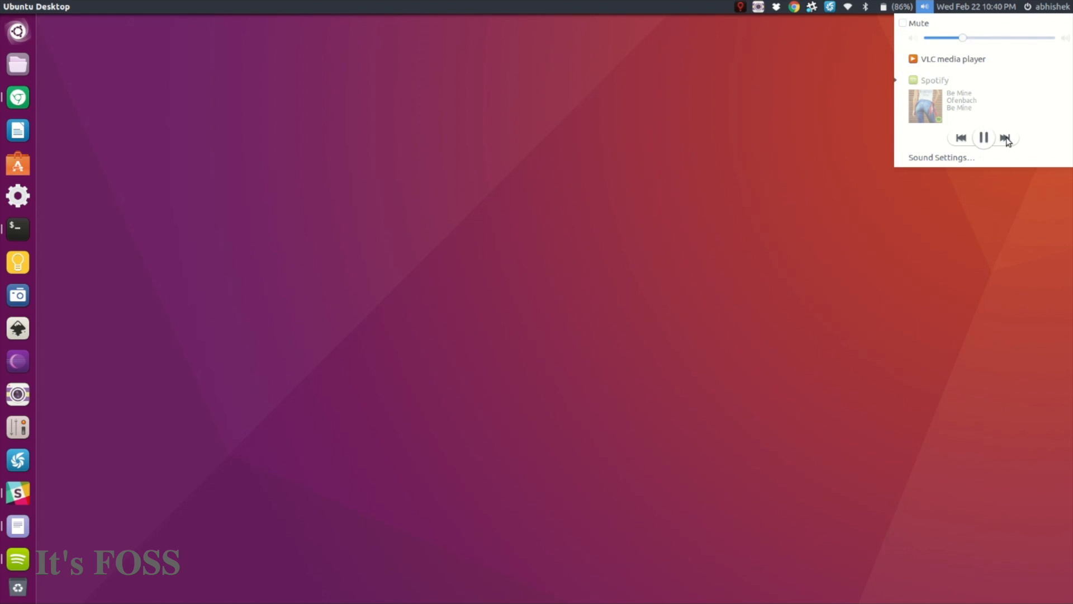
pyautogui.click(1006, 137)
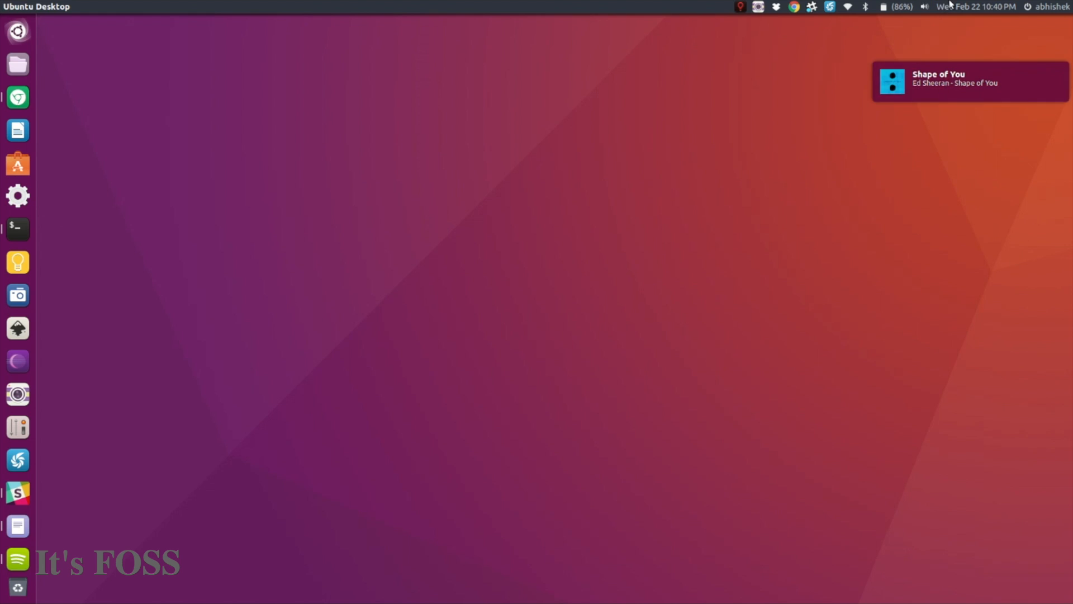
pyautogui.click(924, 6)
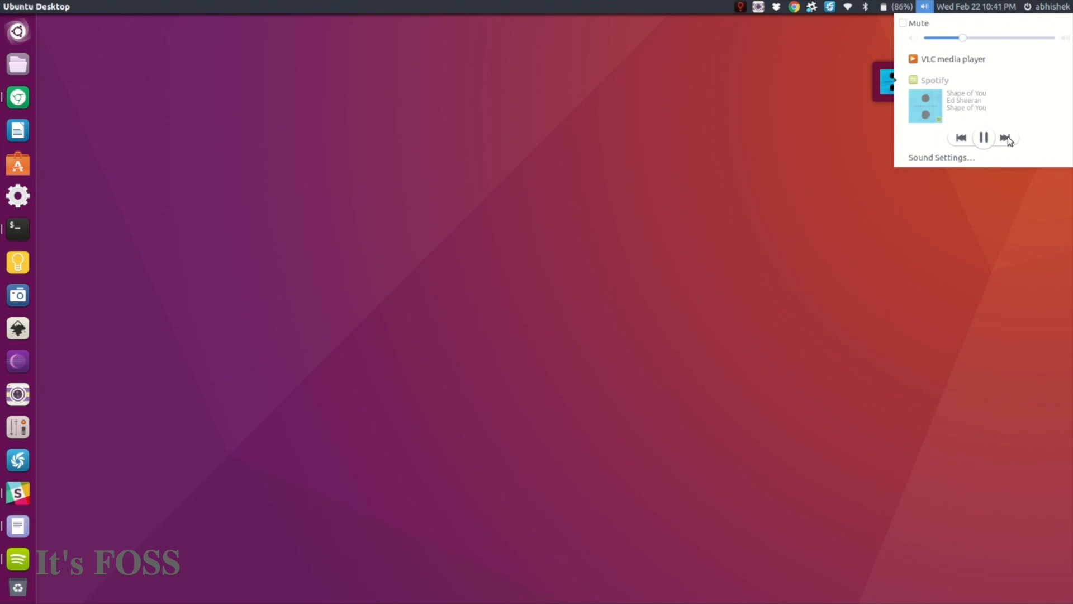
pyautogui.click(1005, 138)
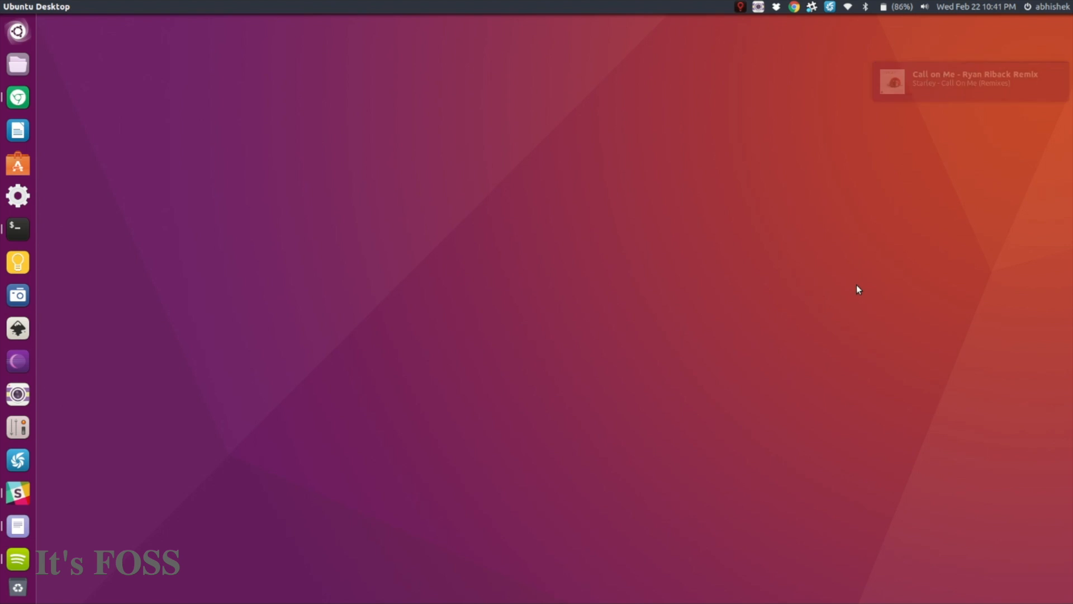
pyautogui.moveTo(661, 210)
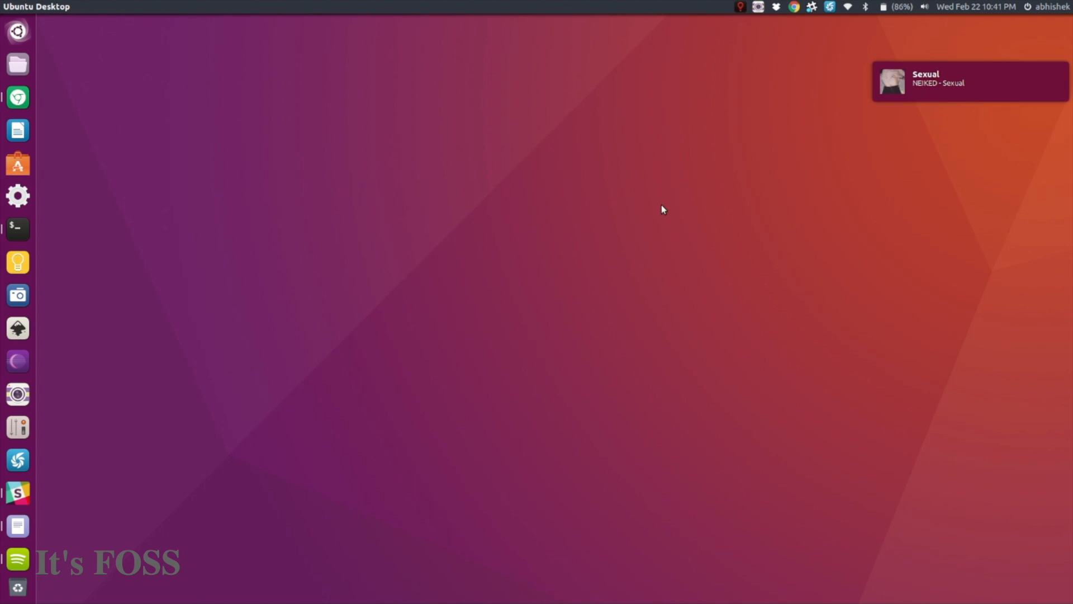
pyautogui.click(17, 557)
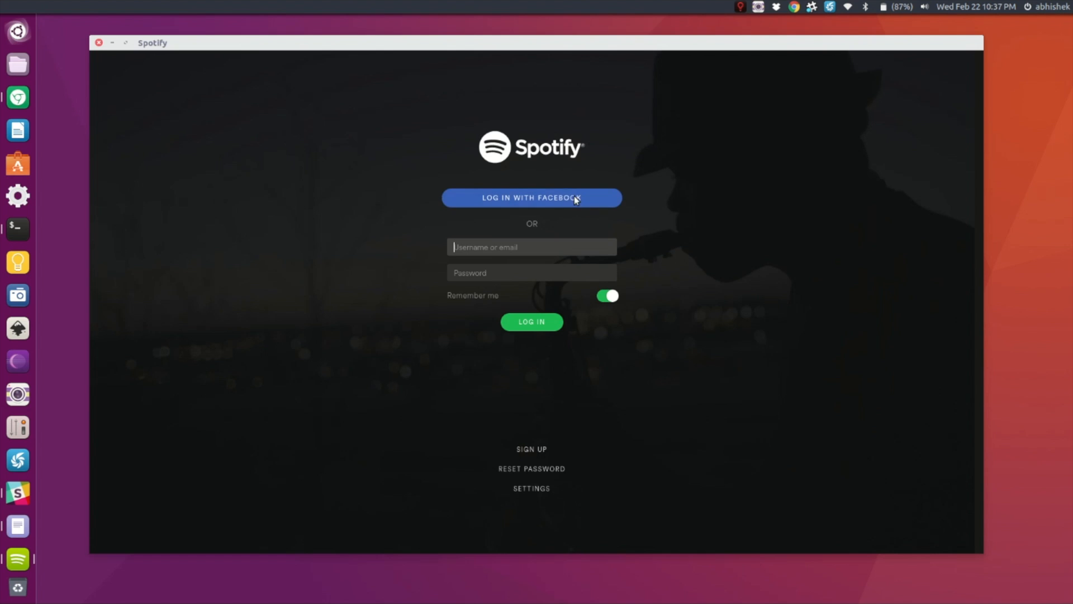